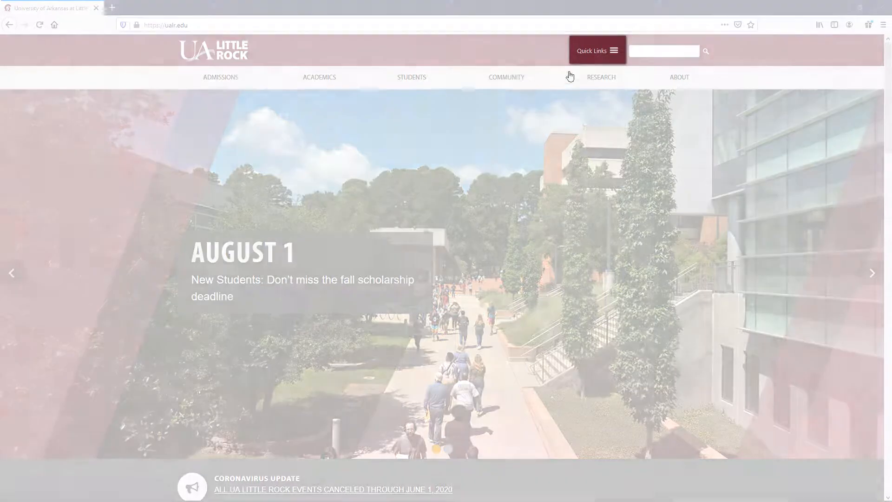
# Reach the NetID sign-on page via Quick Links > Blackboard on ualr.edu
pyautogui.click(597, 50)
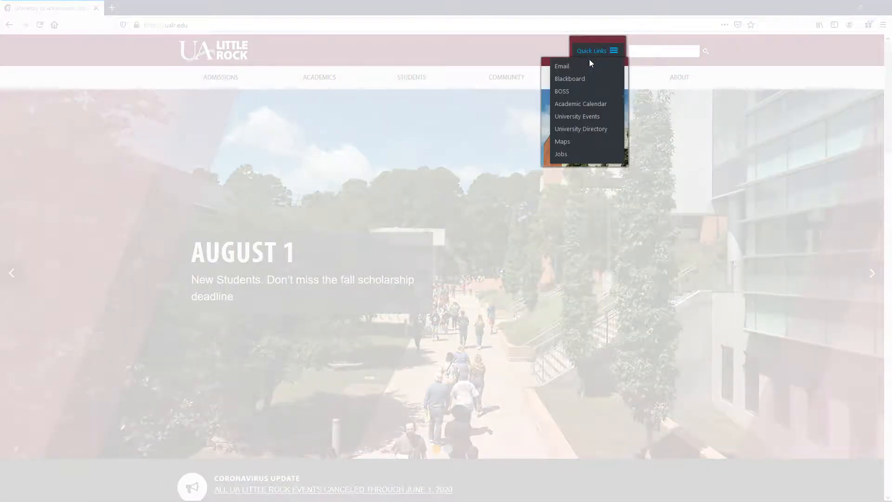
pyautogui.click(561, 66)
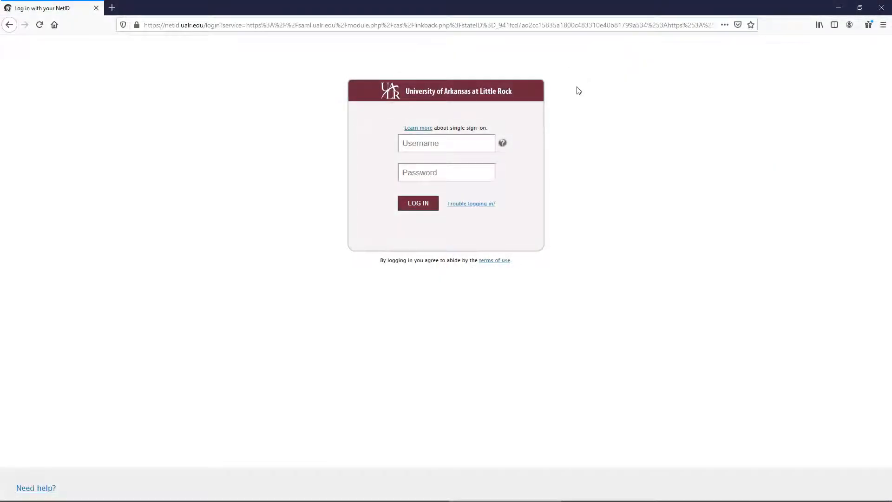
# Enter the NetID username and masked password in the login form
pyautogui.write('hd30')
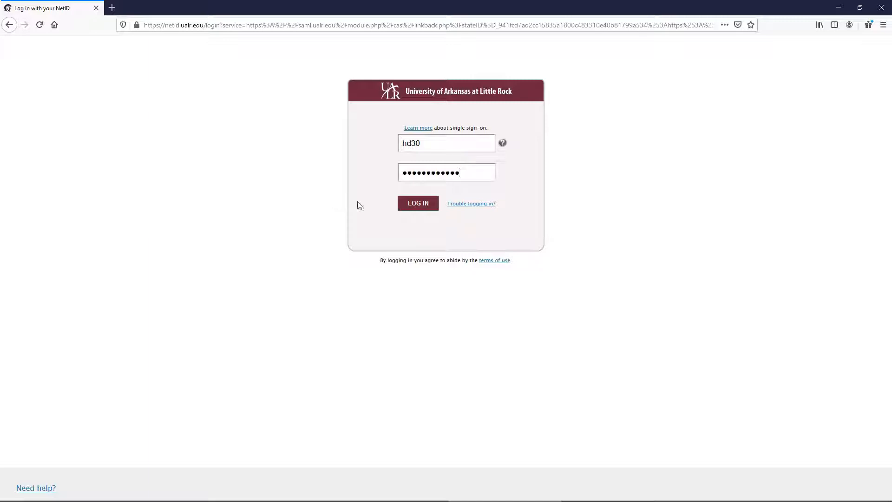
# Log in to the myBlackboard dashboard and choose 'Check your email' under Quick Links
pyautogui.click(417, 204)
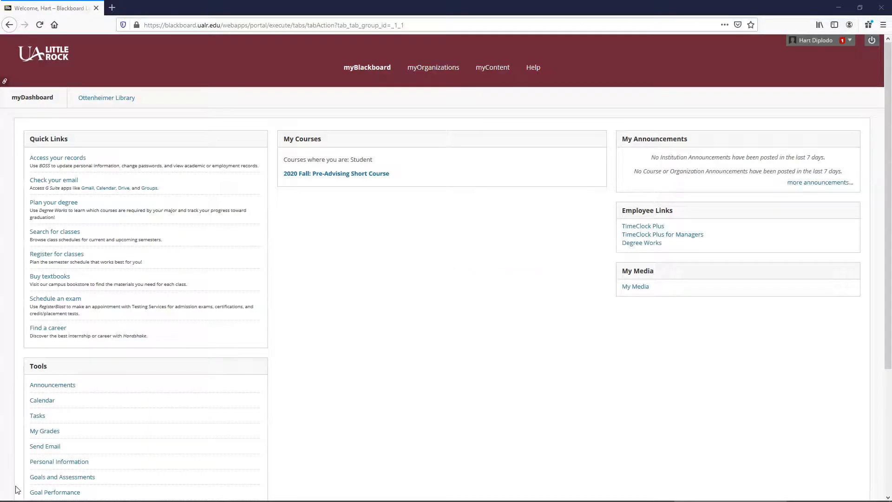
pyautogui.moveTo(418, 308)
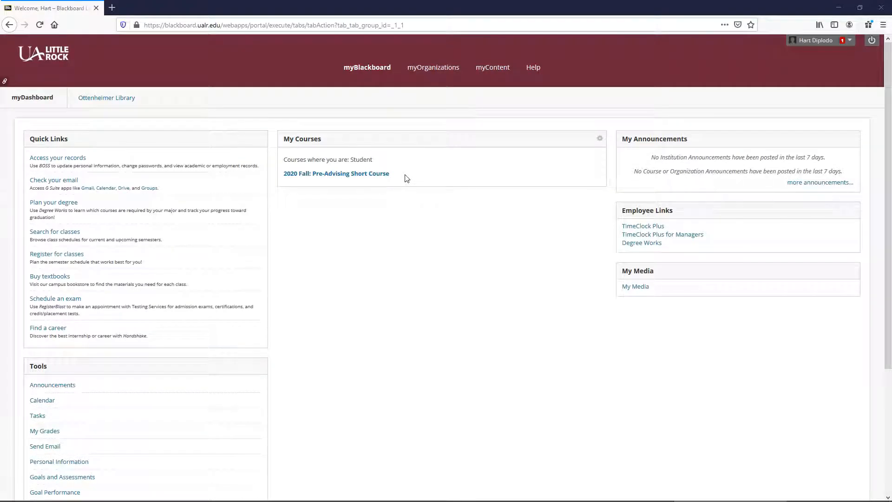
pyautogui.moveTo(311, 260)
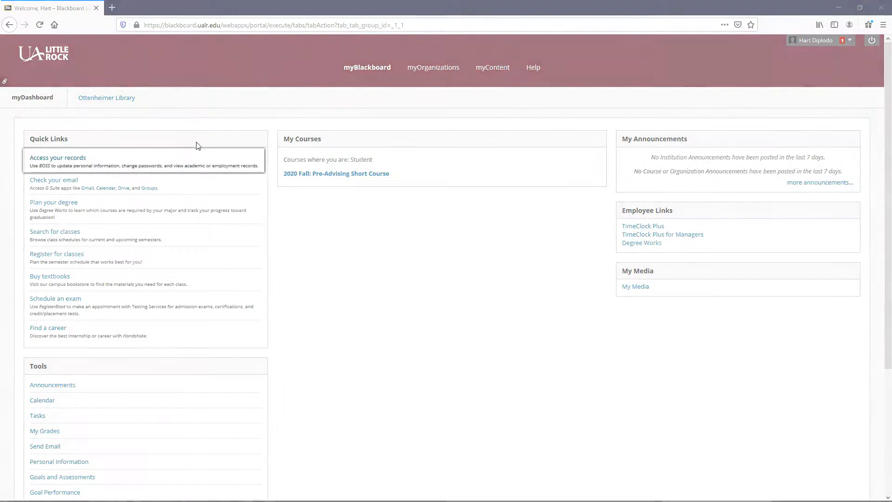
pyautogui.click(57, 158)
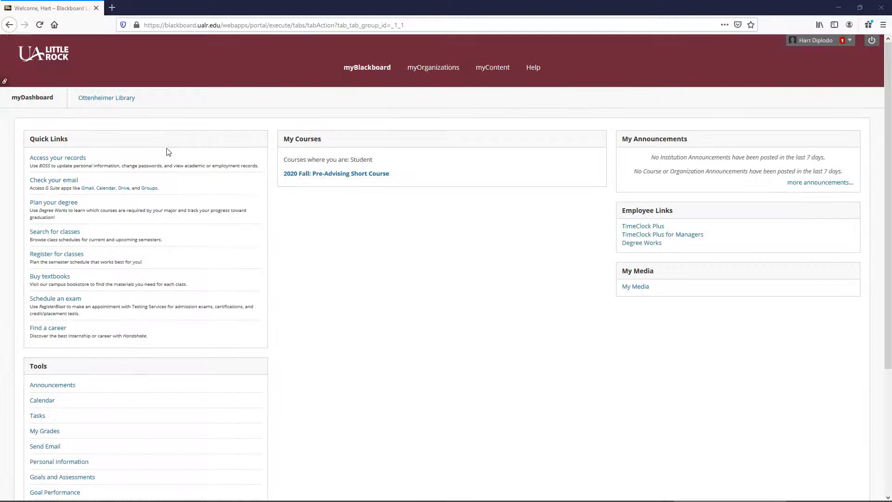
pyautogui.click(54, 179)
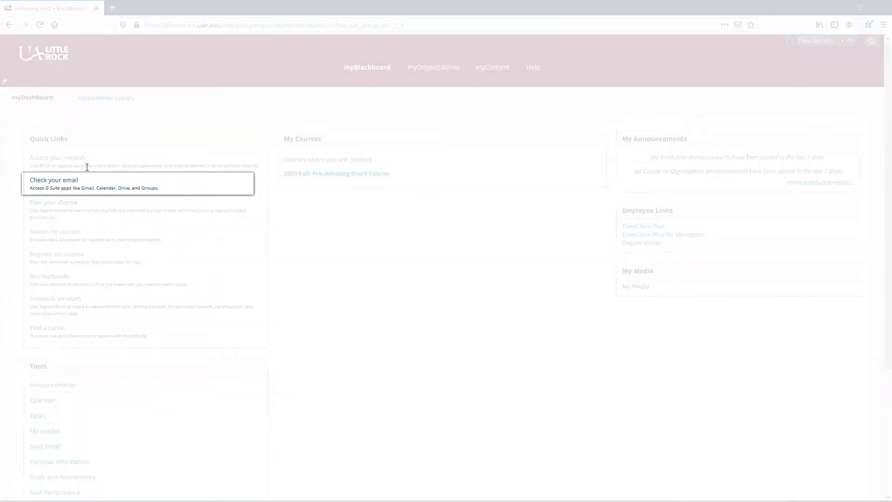
# Check the university Gmail inbox, then enter the 2020 Fall: Pre-Advising Short Course
pyautogui.click(54, 180)
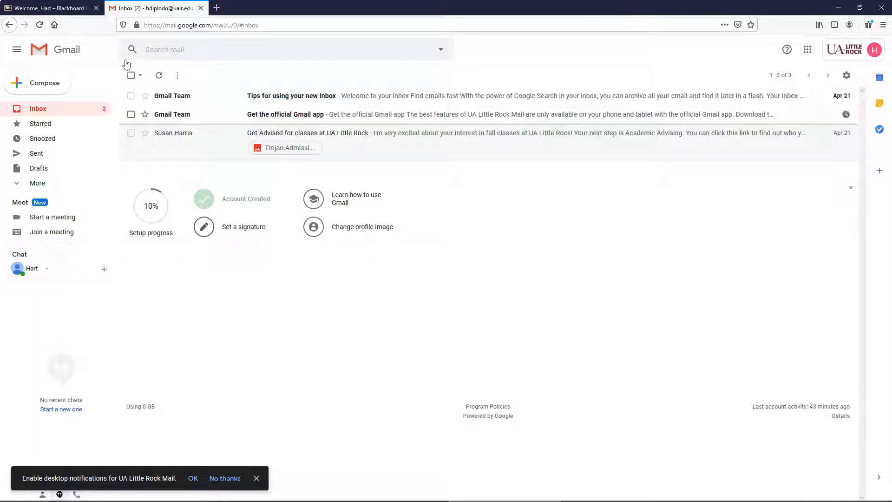
pyautogui.click(49, 8)
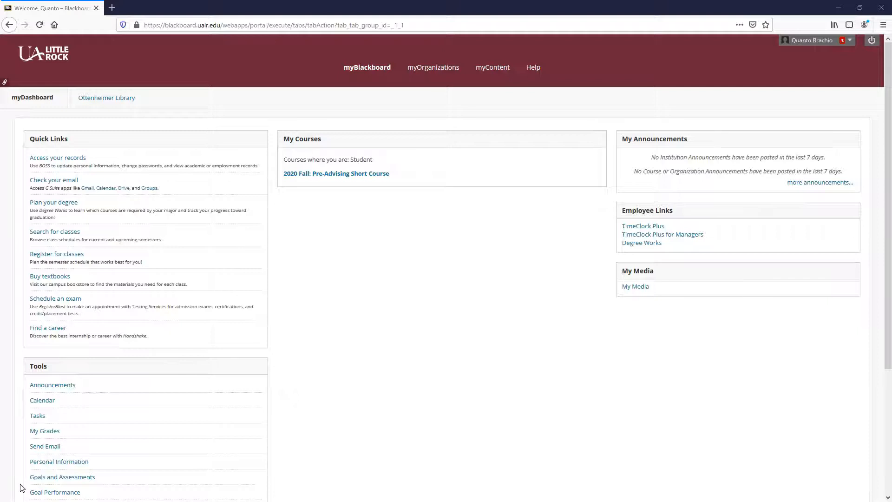
pyautogui.moveTo(369, 193)
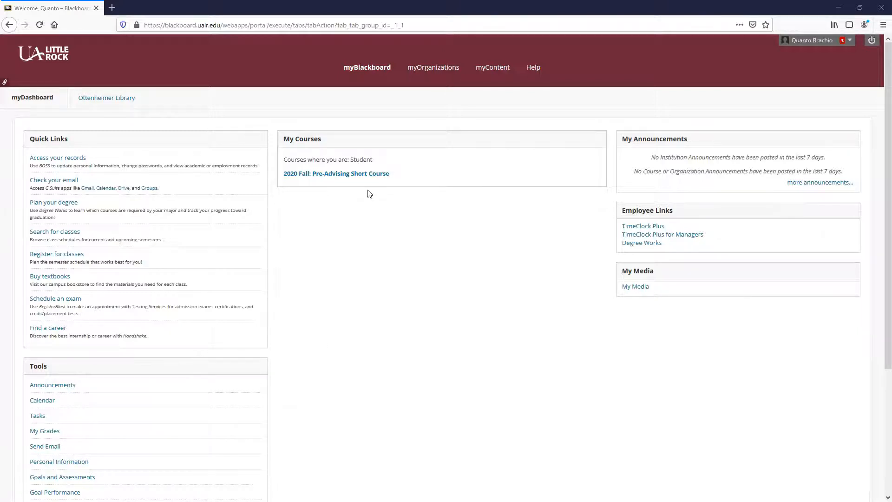
pyautogui.click(336, 173)
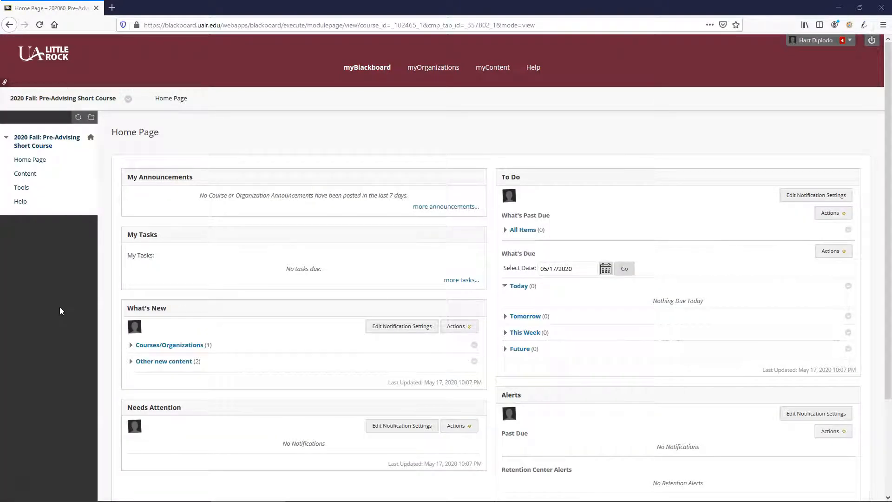
# Show the course Content page with Instructions and the Review module, course menu expanded
pyautogui.click(25, 174)
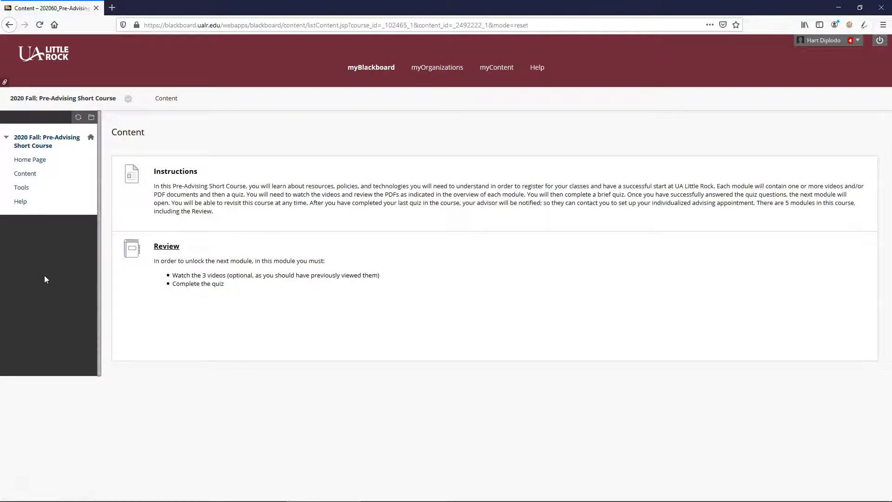
pyautogui.moveTo(83, 287)
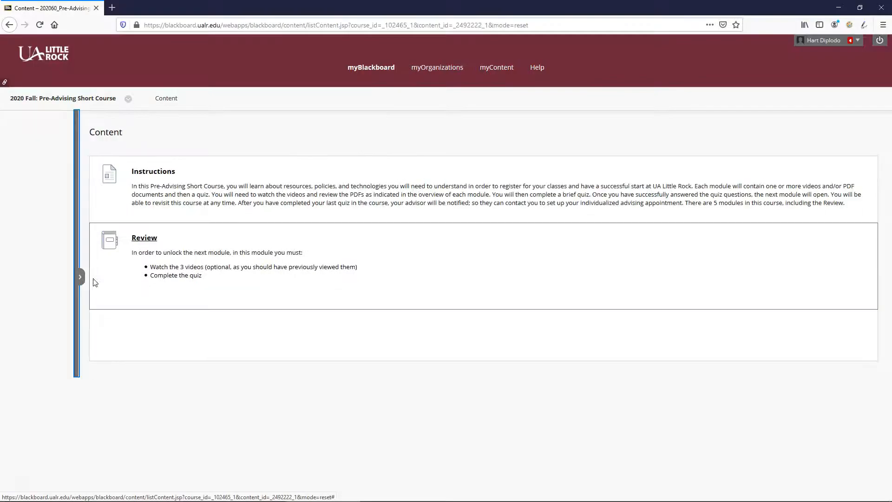
pyautogui.click(80, 277)
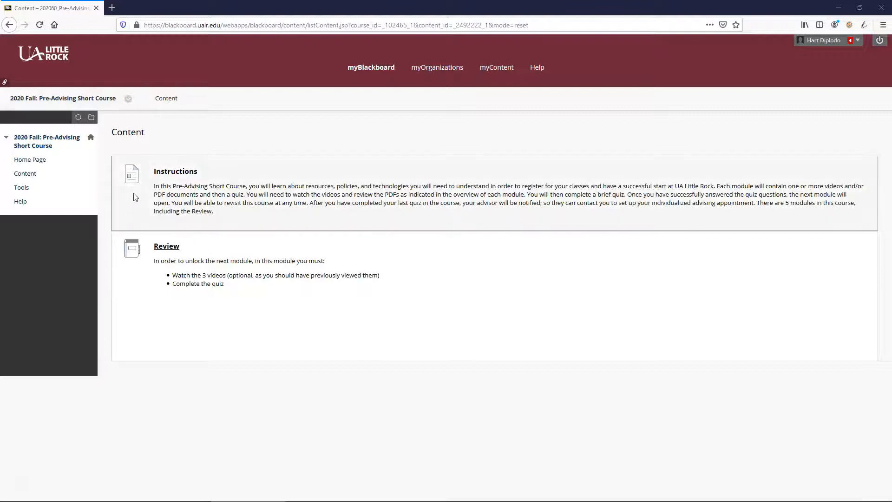
pyautogui.moveTo(143, 193)
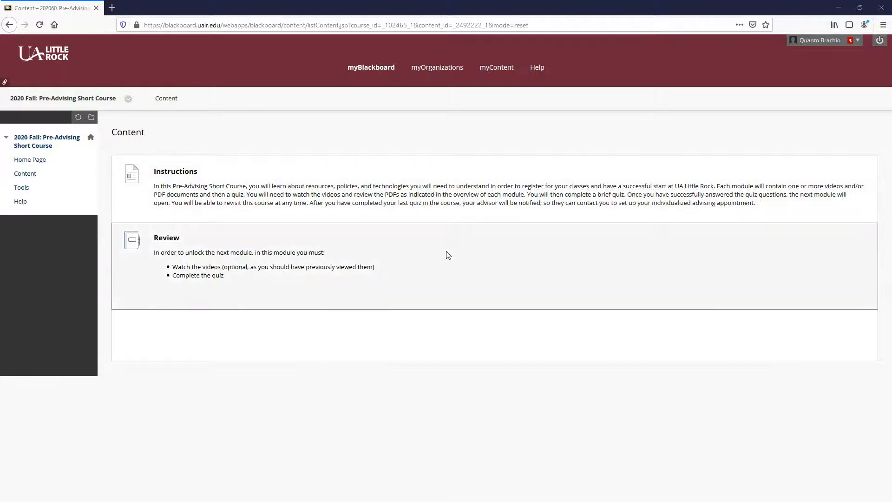
pyautogui.moveTo(400, 242)
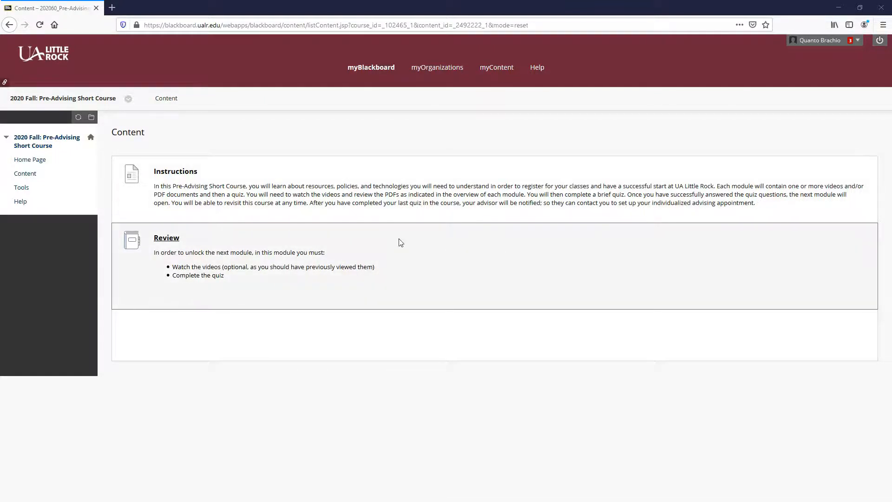
pyautogui.moveTo(167, 237)
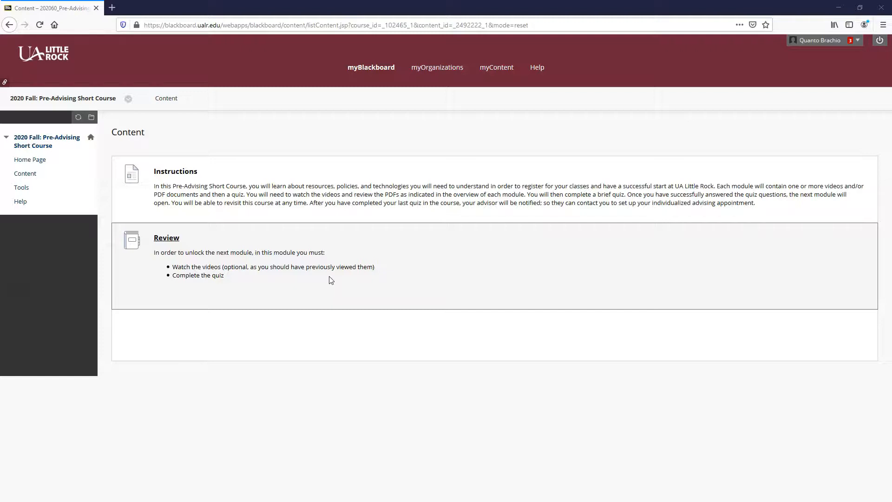
pyautogui.moveTo(316, 281)
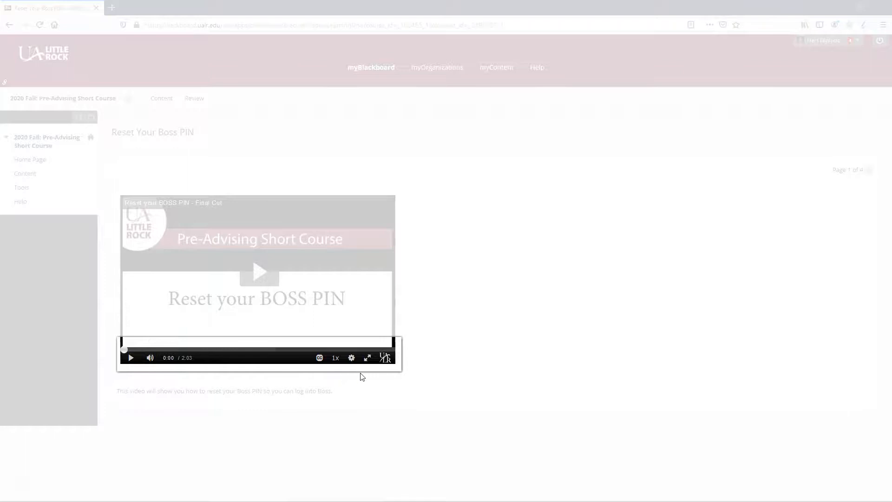
pyautogui.moveTo(368, 357)
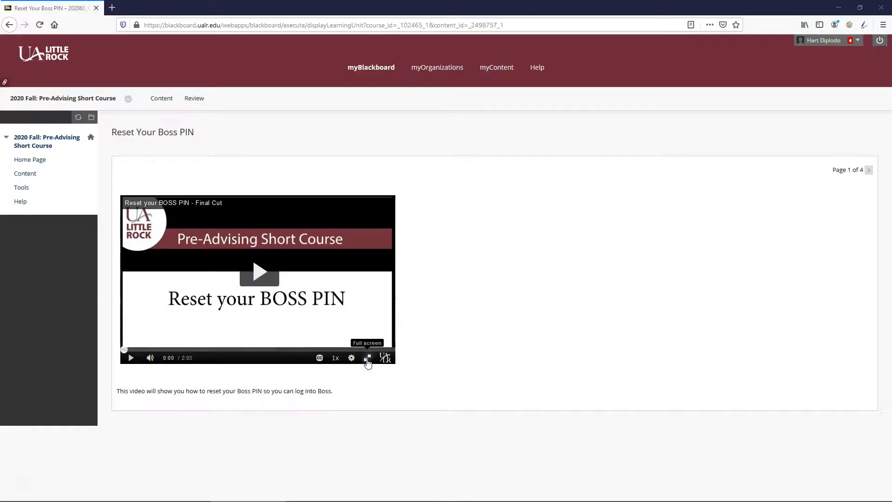
pyautogui.moveTo(643, 331)
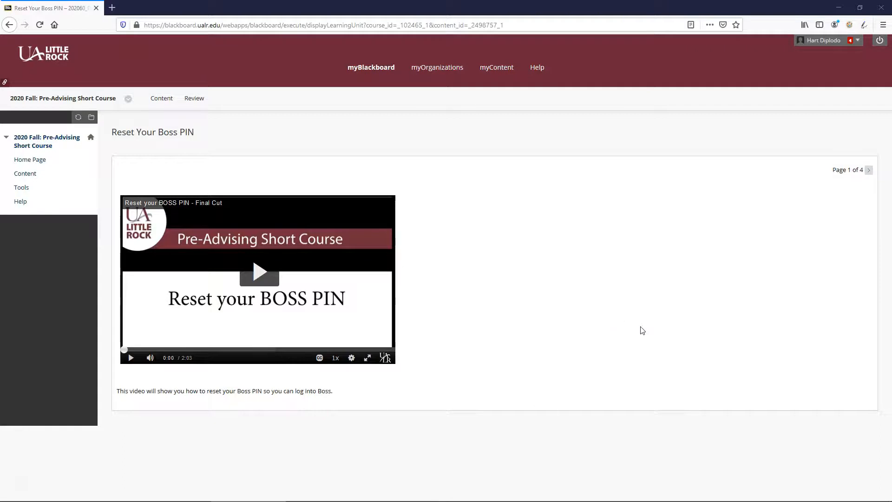
pyautogui.moveTo(853, 283)
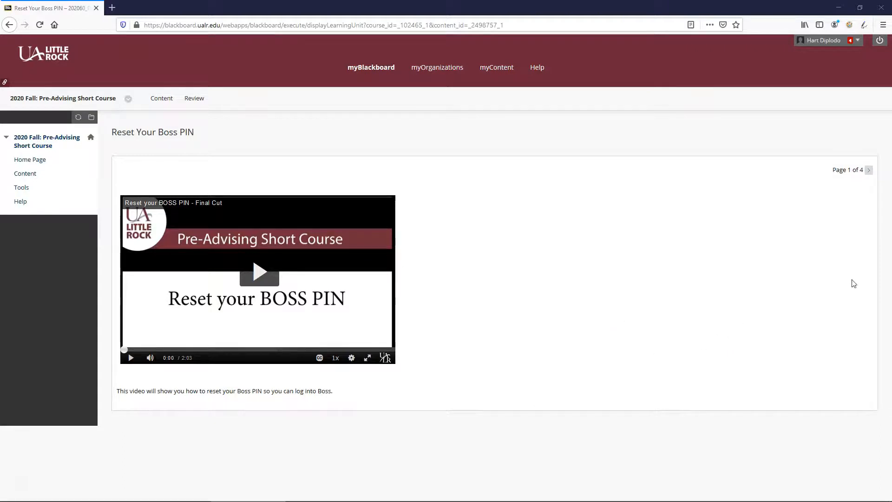
pyautogui.click(868, 169)
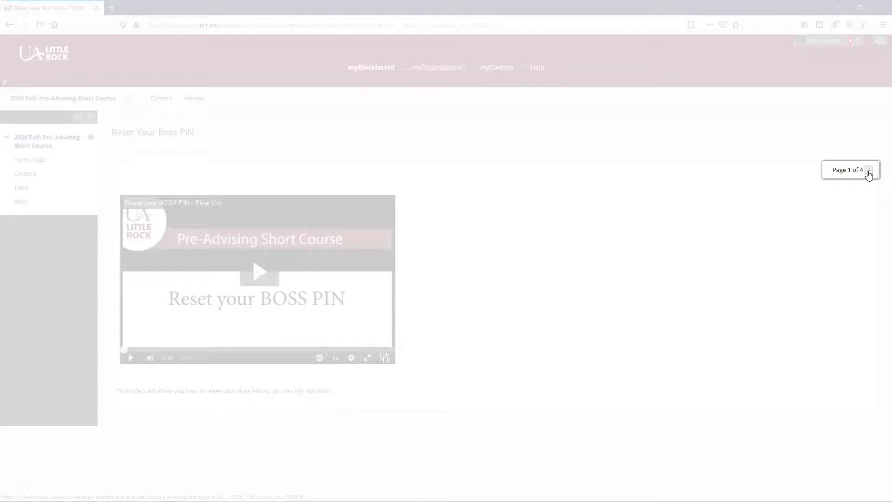
# Advance the Review module past Reset Your NetID Password to page 3, Navigating Blackboard
pyautogui.click(868, 170)
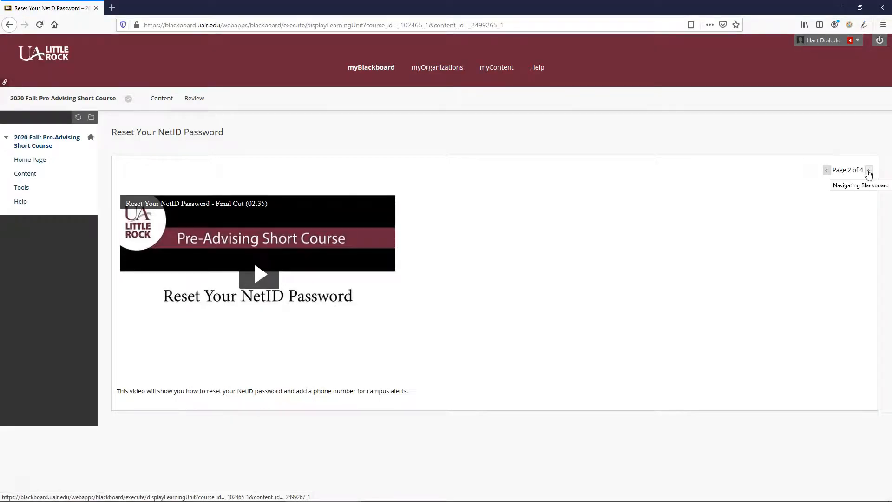
pyautogui.click(868, 169)
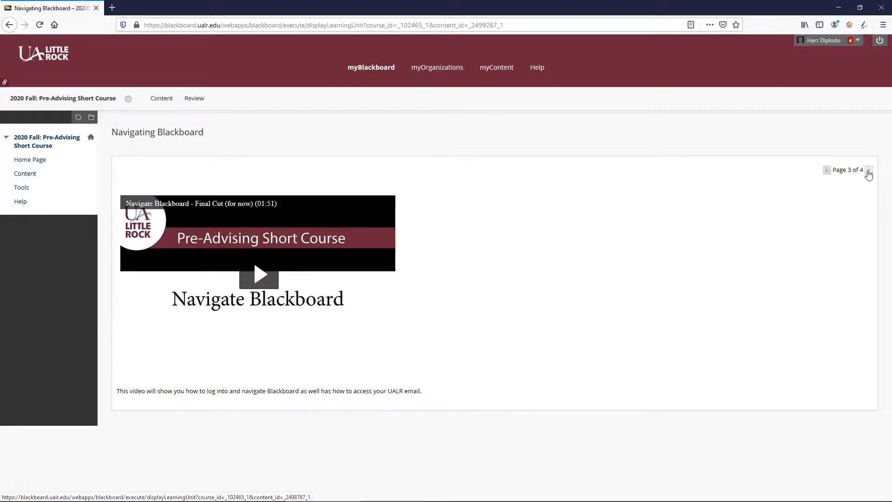
pyautogui.click(867, 169)
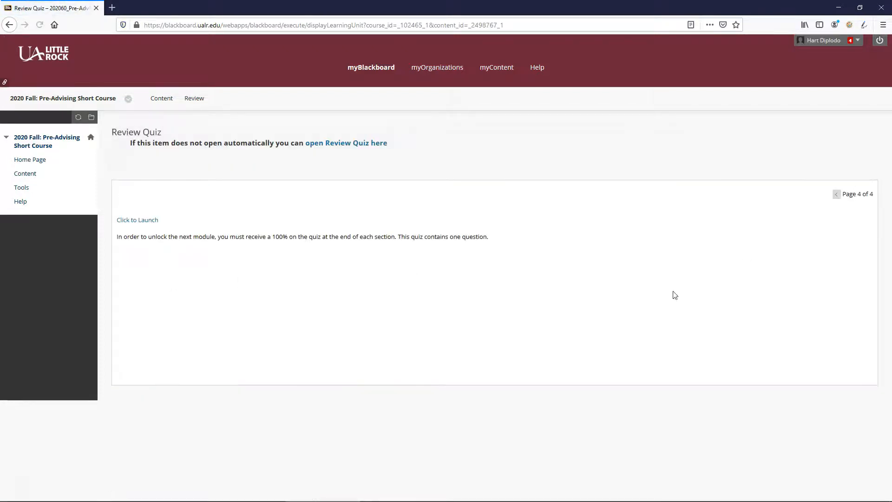
pyautogui.moveTo(241, 300)
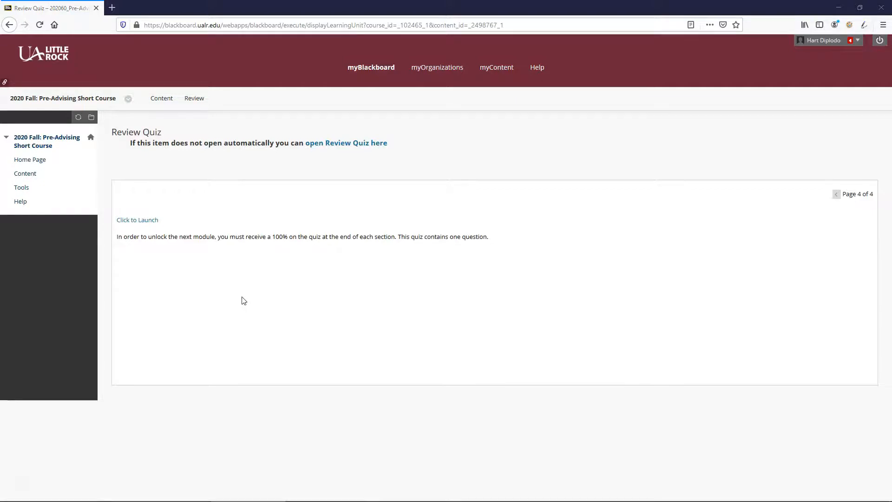
pyautogui.moveTo(202, 291)
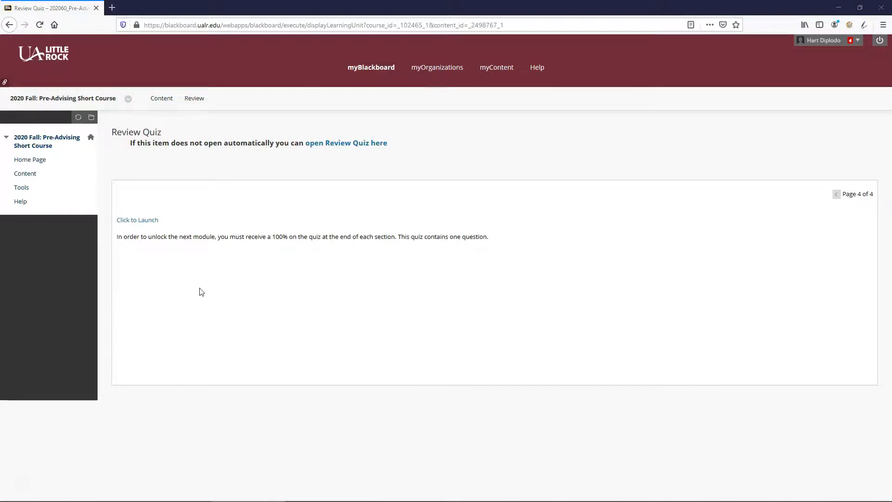
pyautogui.moveTo(138, 220)
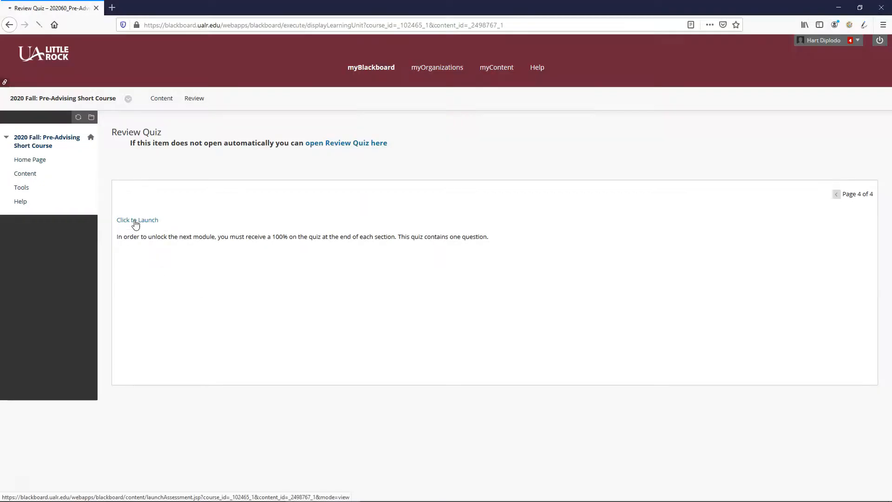
# Launch the Review Quiz and select 'Daily' for the email-checking question
pyautogui.click(138, 219)
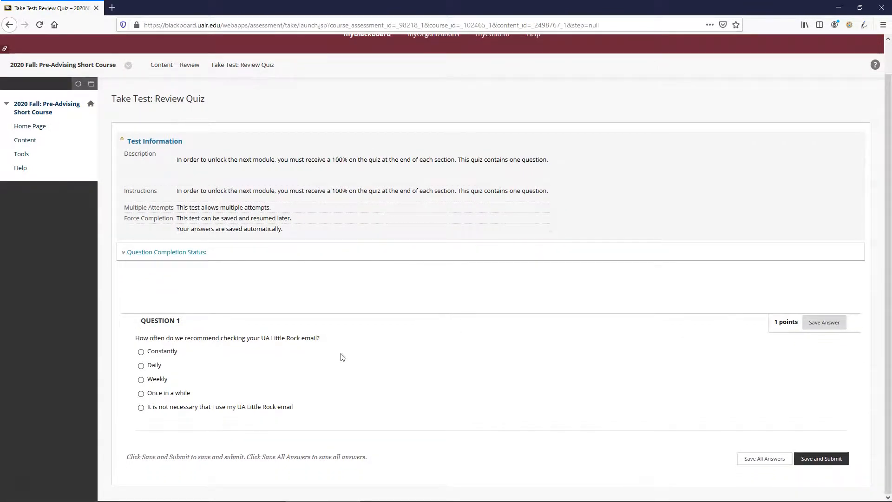
pyautogui.moveTo(316, 356)
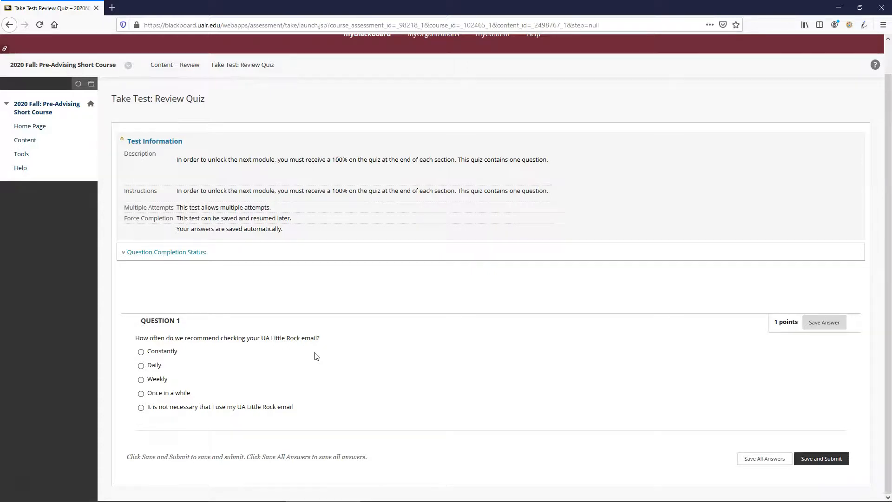
pyautogui.moveTo(259, 350)
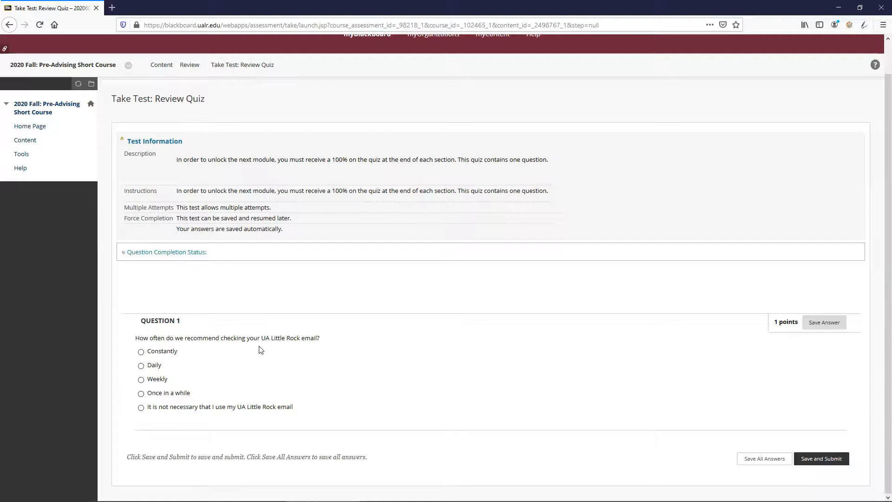
pyautogui.moveTo(253, 351)
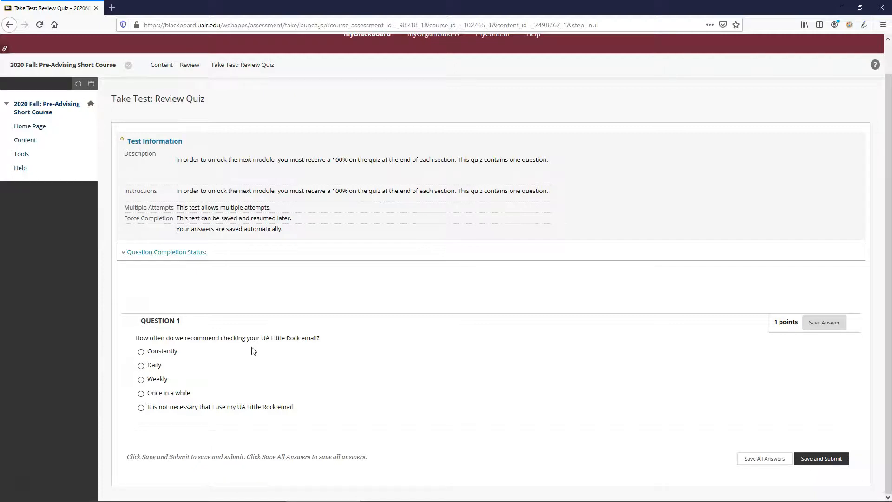
pyautogui.click(141, 365)
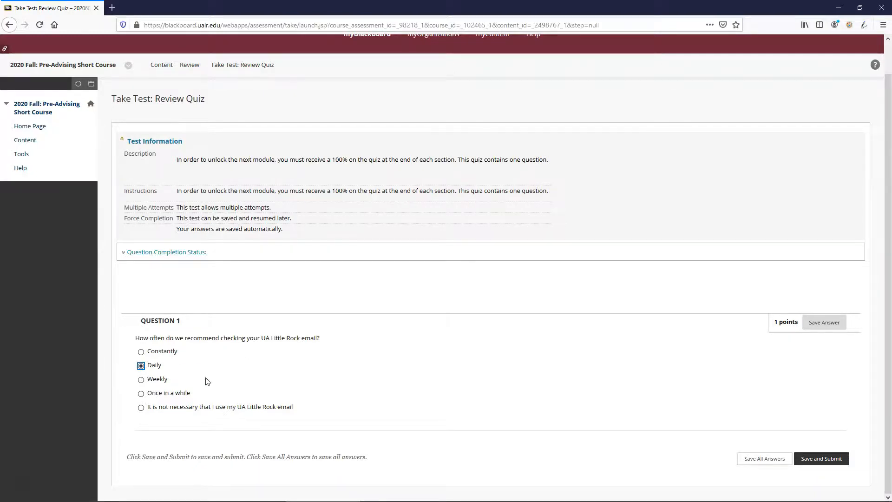
pyautogui.moveTo(324, 380)
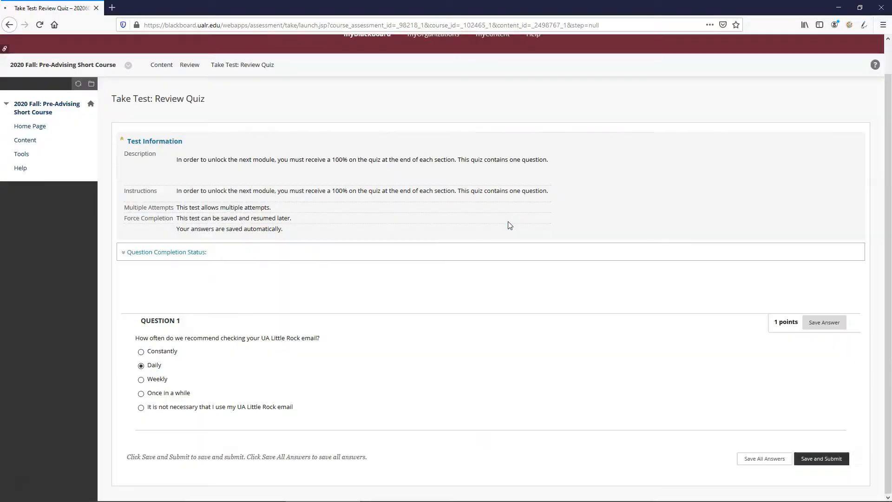
# Save and submit the quiz, confirming to see Daily marked correct for 1 of 1 points
pyautogui.click(821, 458)
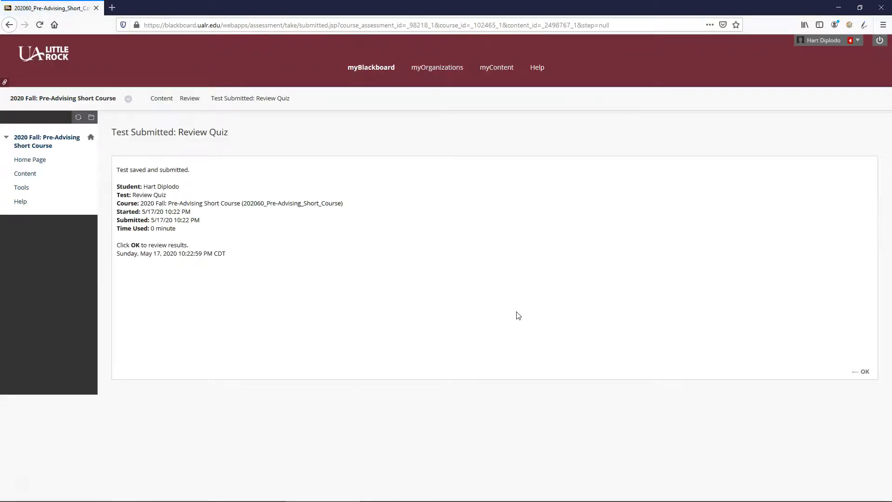
pyautogui.click(864, 371)
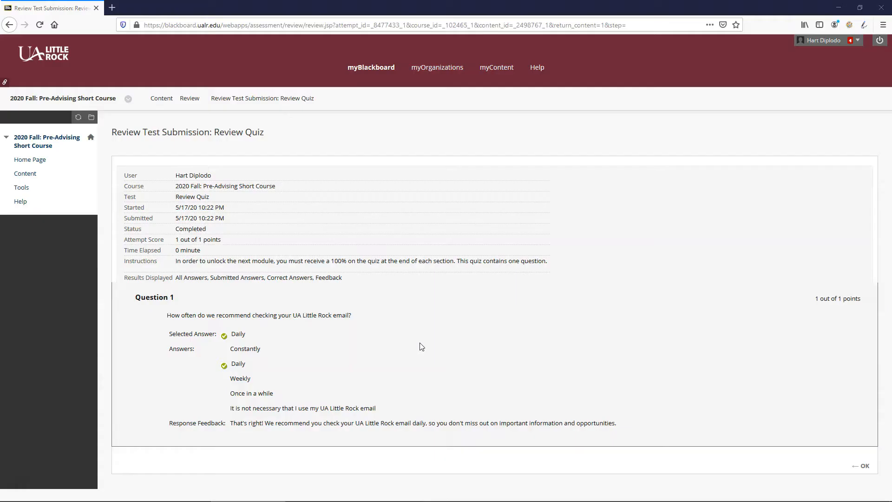
pyautogui.moveTo(851, 316)
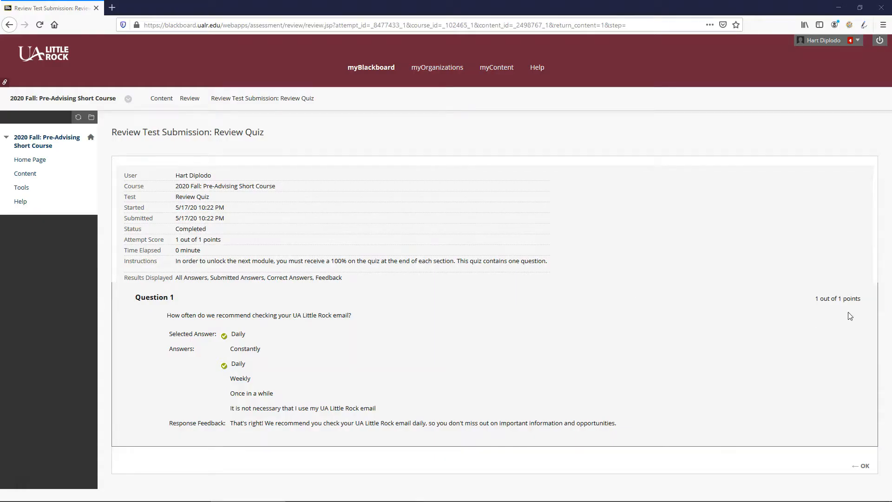
pyautogui.moveTo(518, 391)
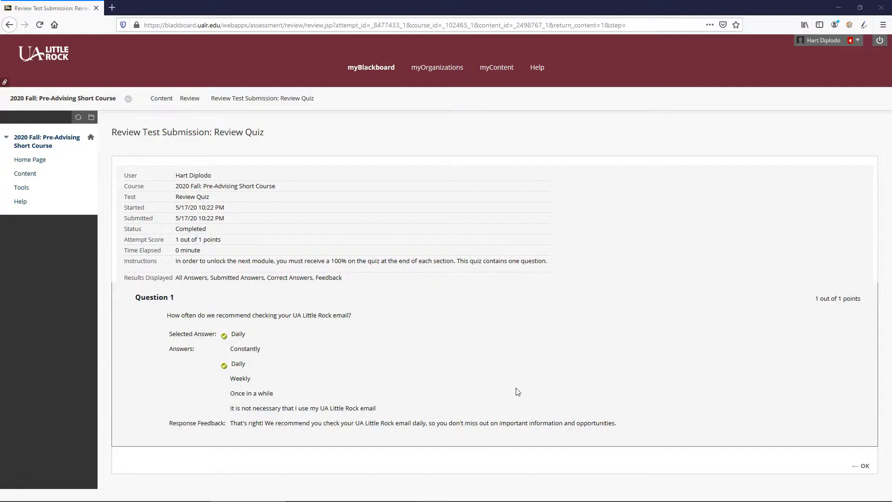
pyautogui.moveTo(459, 370)
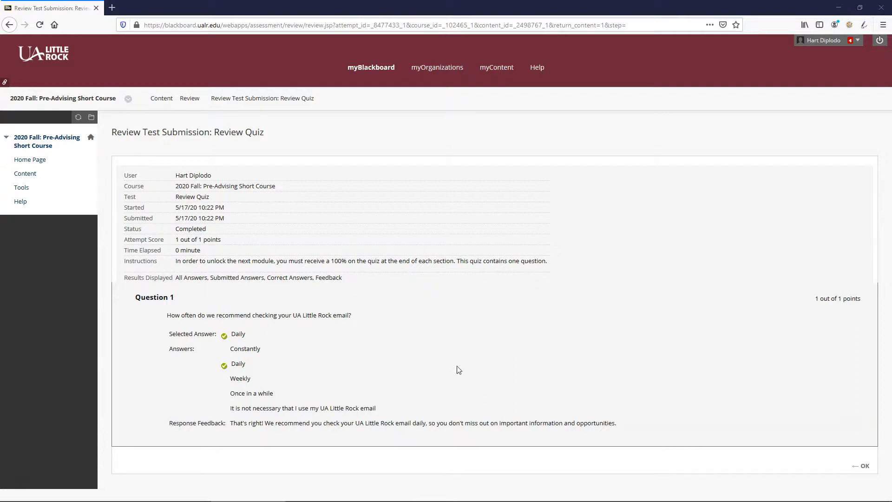
pyautogui.moveTo(239, 342)
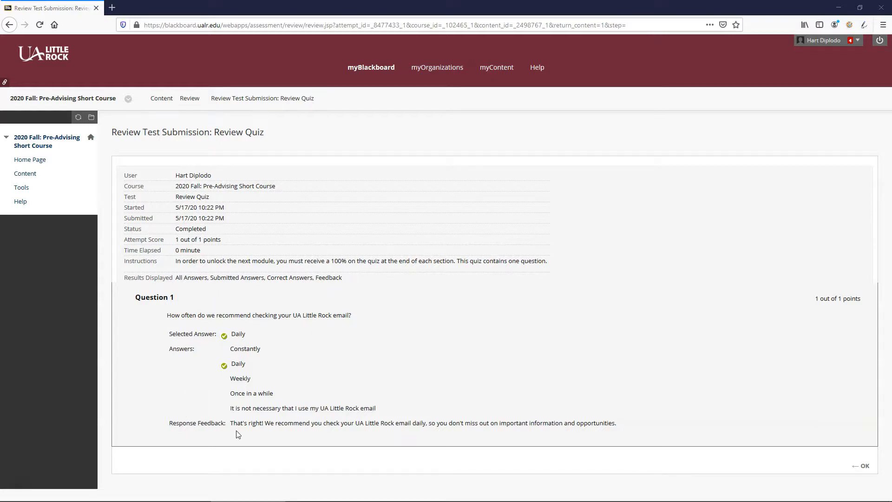
pyautogui.moveTo(245, 435)
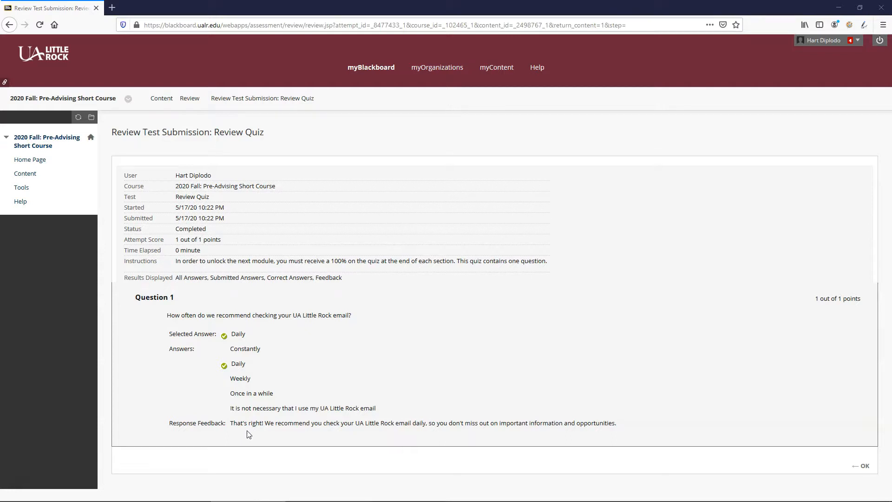
# Return to the Review Quiz item and begin a new, unanswered attempt
pyautogui.click(863, 466)
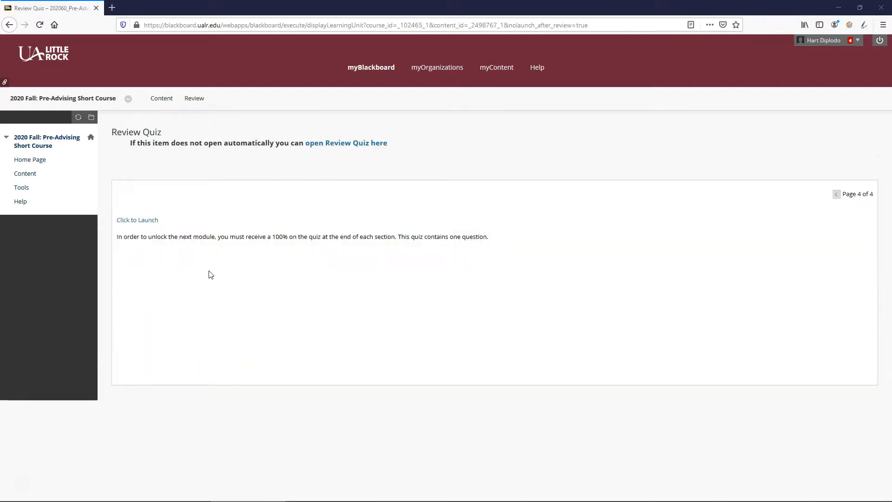
pyautogui.moveTo(144, 222)
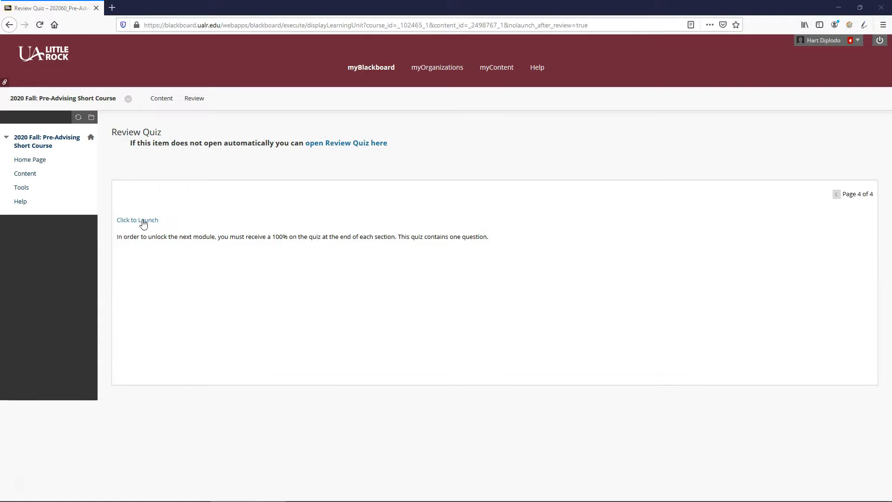
pyautogui.click(138, 220)
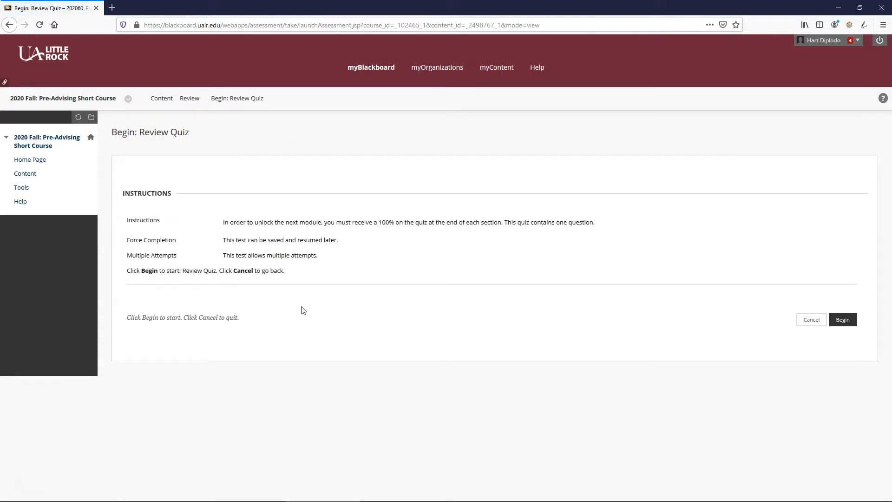
pyautogui.click(843, 319)
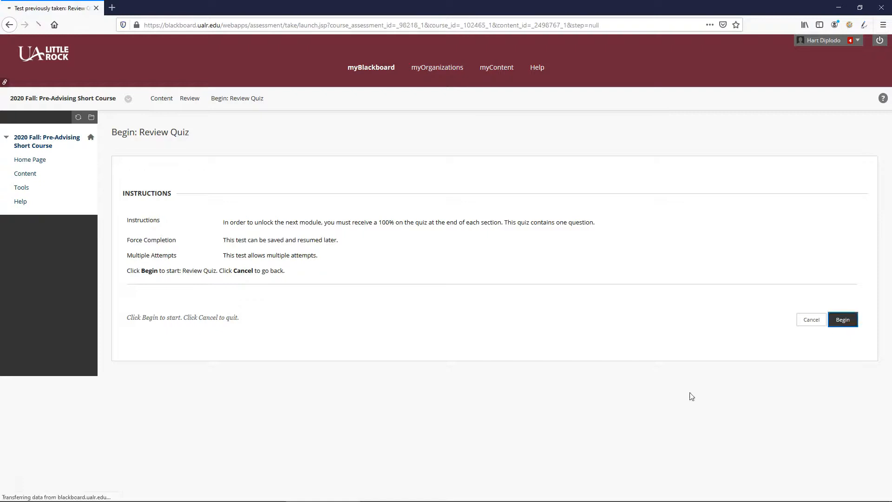
pyautogui.click(843, 319)
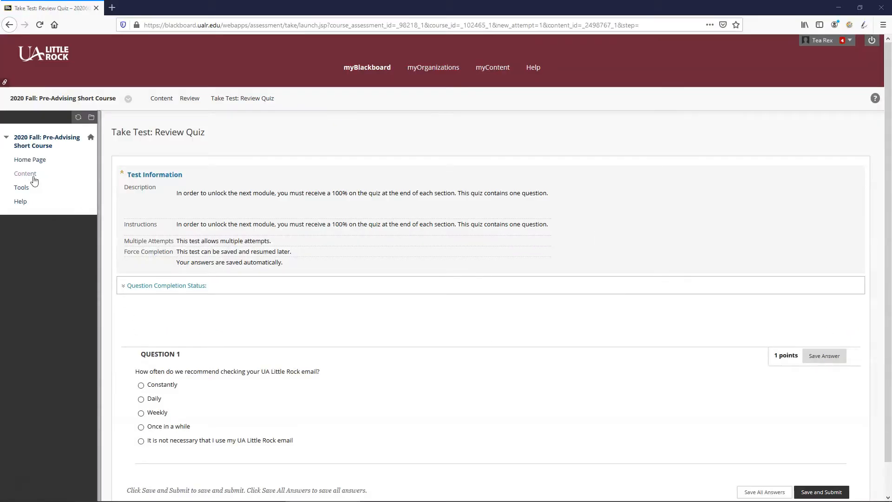
# Leave the unfinished attempt for the Content page listing Academic Support and Advising
pyautogui.click(24, 173)
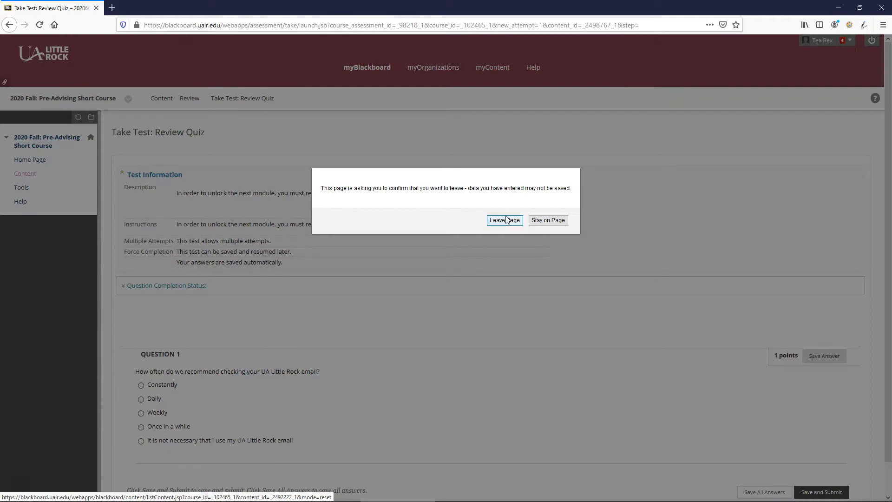
pyautogui.click(503, 220)
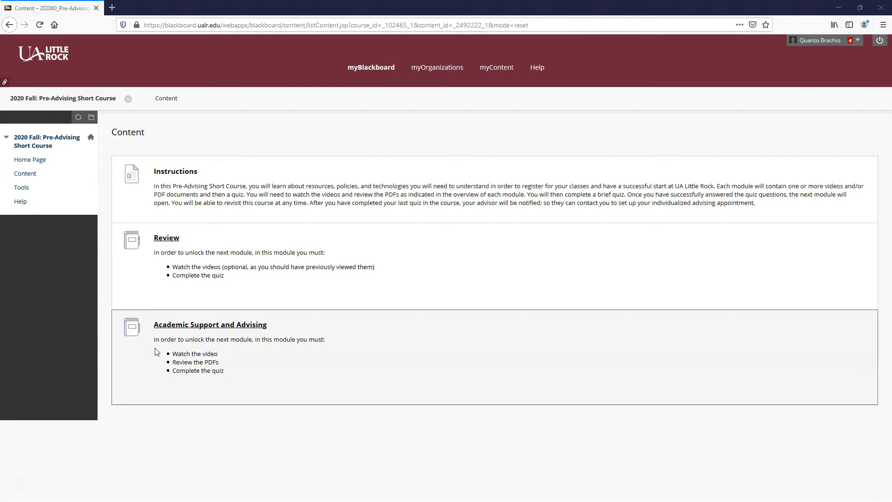
pyautogui.moveTo(152, 330)
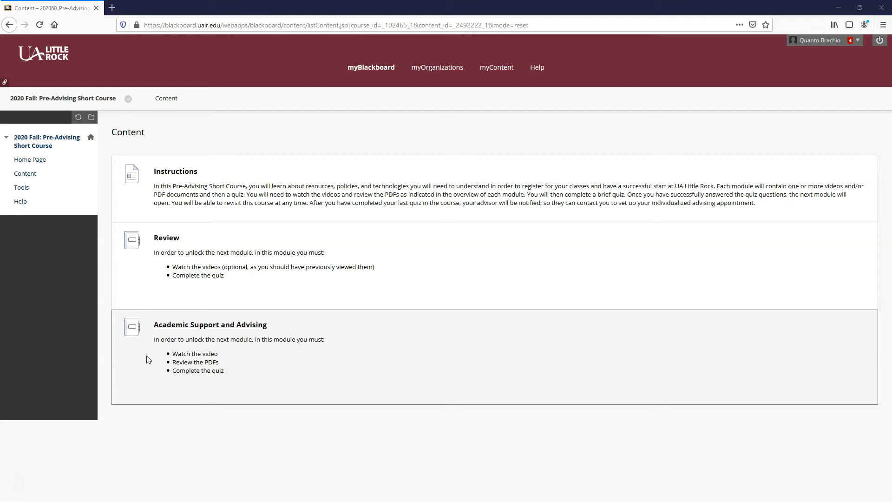
pyautogui.moveTo(78, 439)
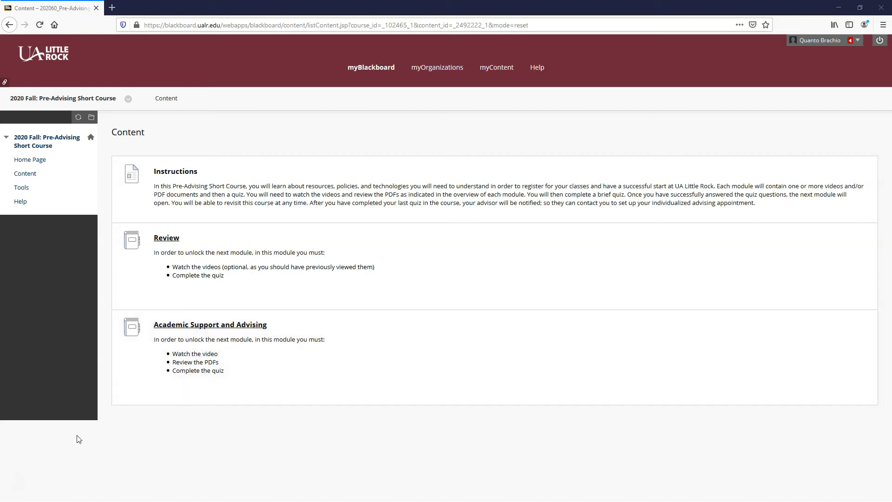